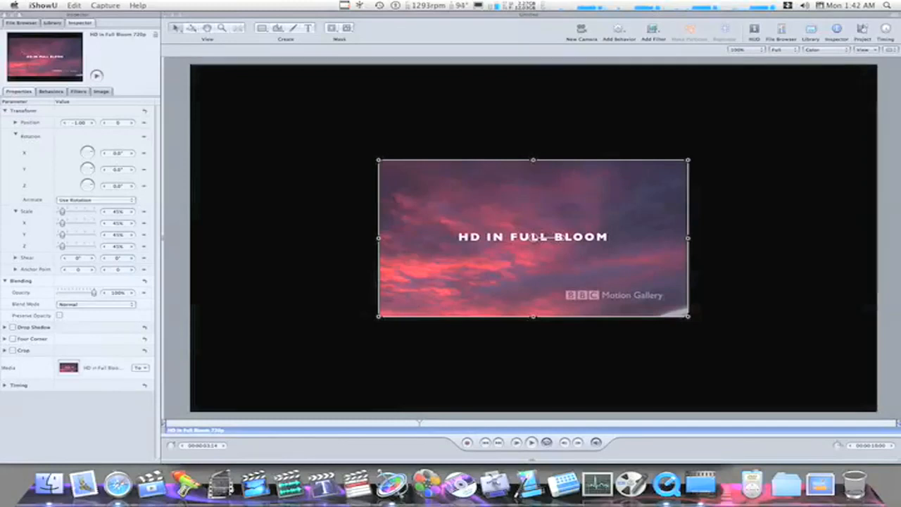
{"action": "mouse_move", "coordinate": [512, 246]}
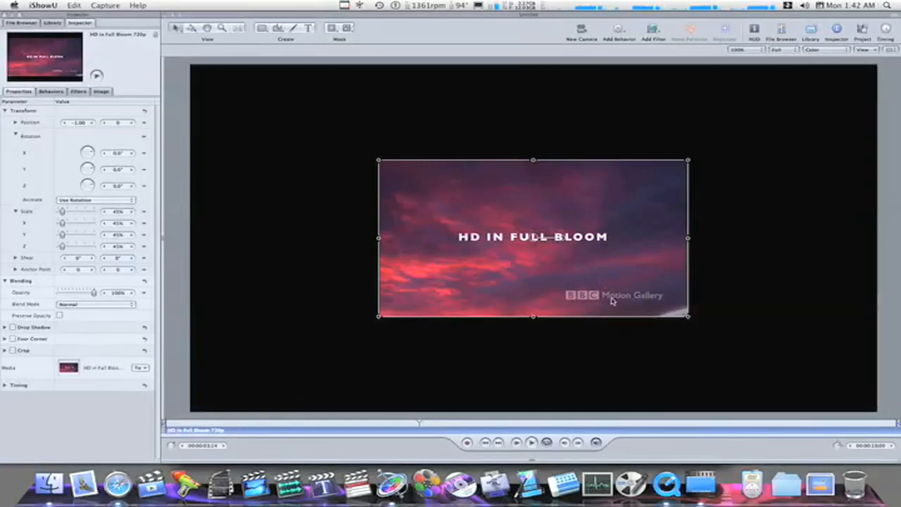
{"action": "mouse_move", "coordinate": [521, 363]}
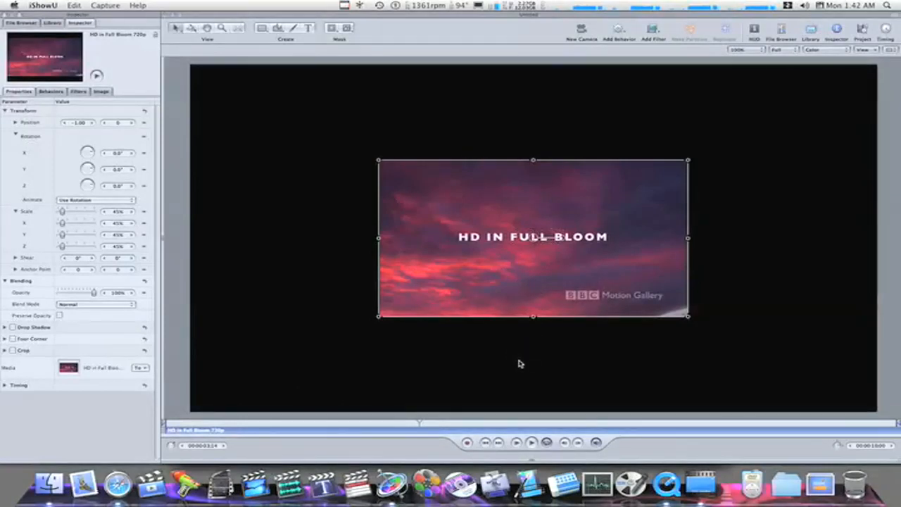
{"action": "mouse_move", "coordinate": [566, 155]}
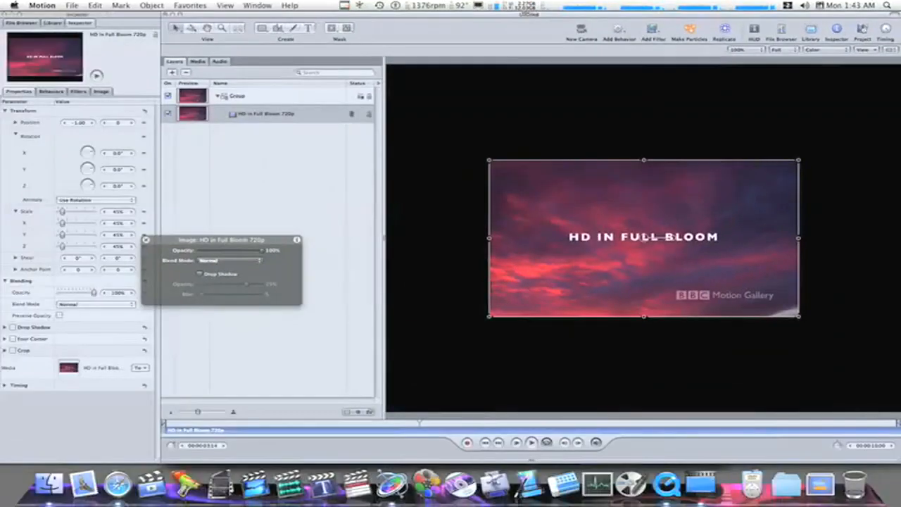
{"action": "mouse_move", "coordinate": [314, 129]}
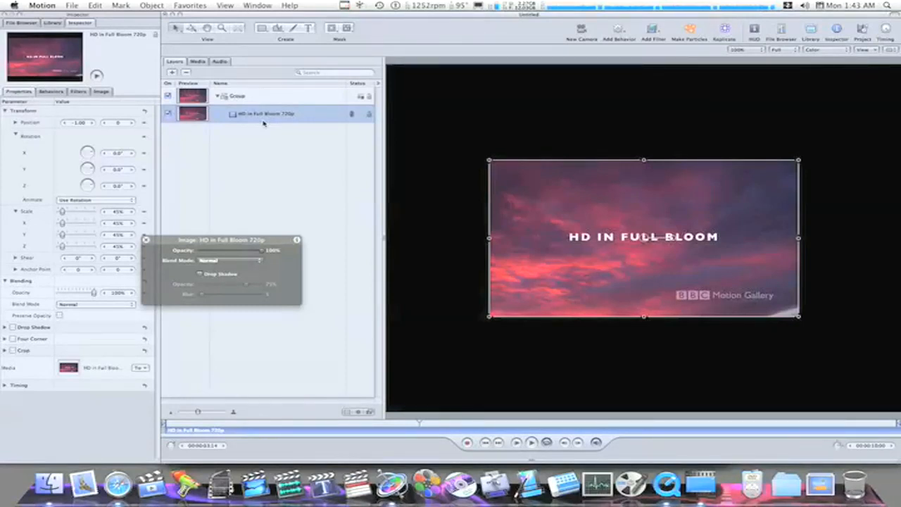
{"action": "mouse_move", "coordinate": [295, 124]}
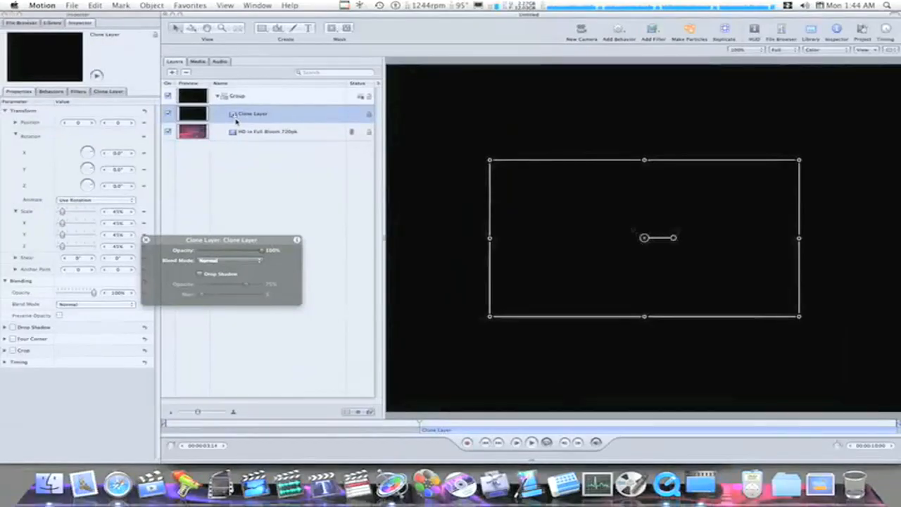
{"action": "mouse_move", "coordinate": [253, 121]}
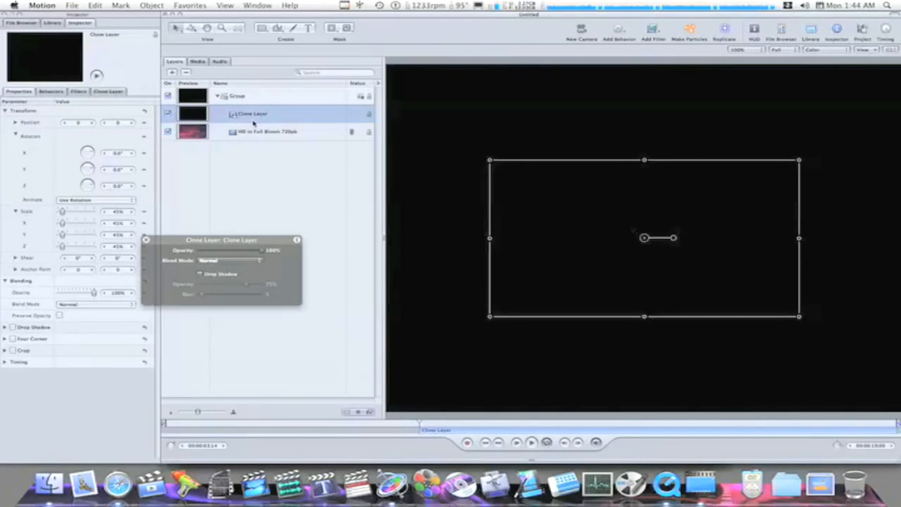
{"action": "mouse_move", "coordinate": [250, 123]}
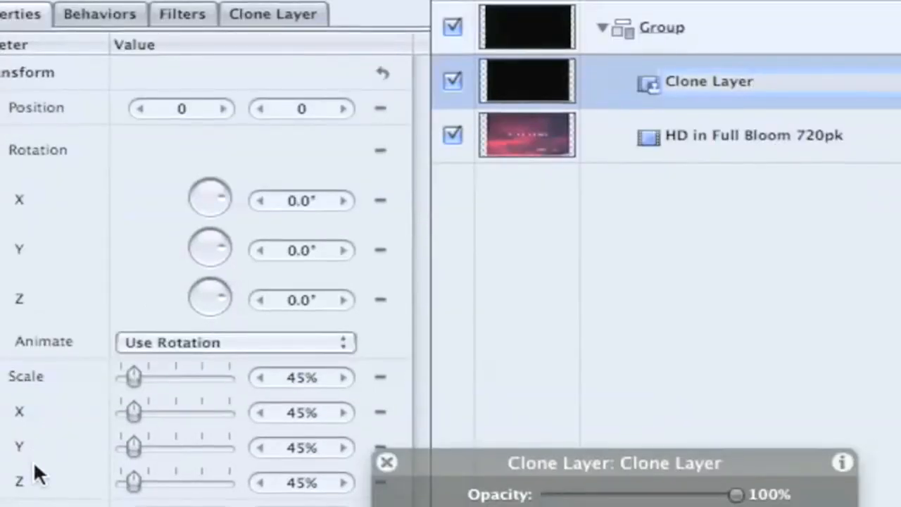
- Set the Clone Layer's Y scale to -45 in the Inspector Properties to flip it vertically
{"action": "scroll", "scroll_direction": "down", "scroll_amount": 3}
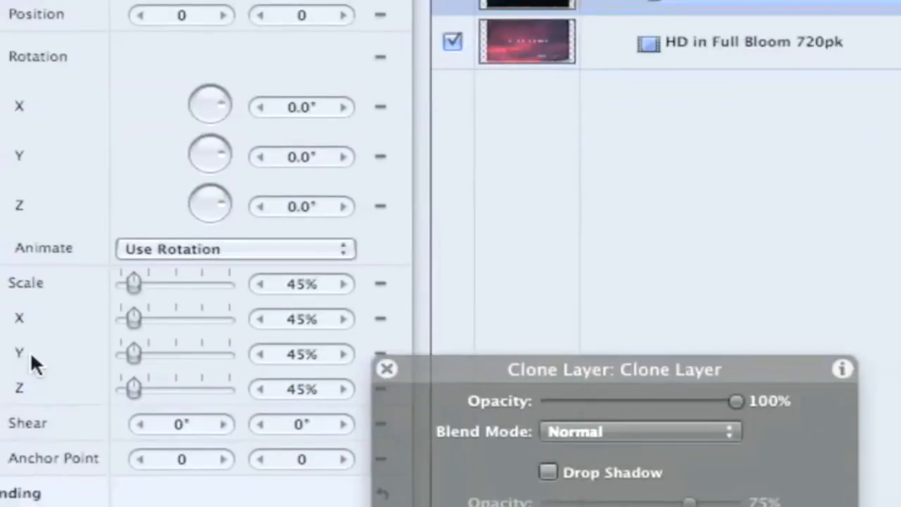
{"action": "left_click", "coordinate": [301, 354]}
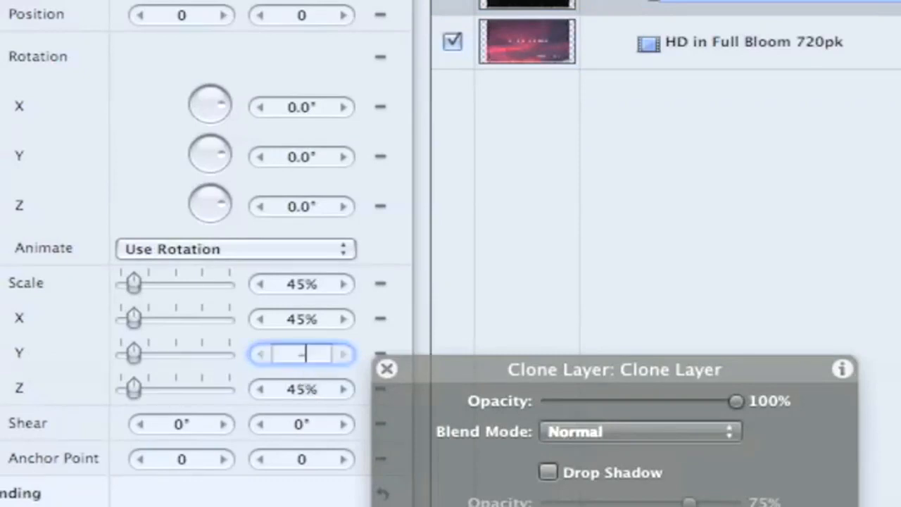
{"action": "type", "text": "-45%"}
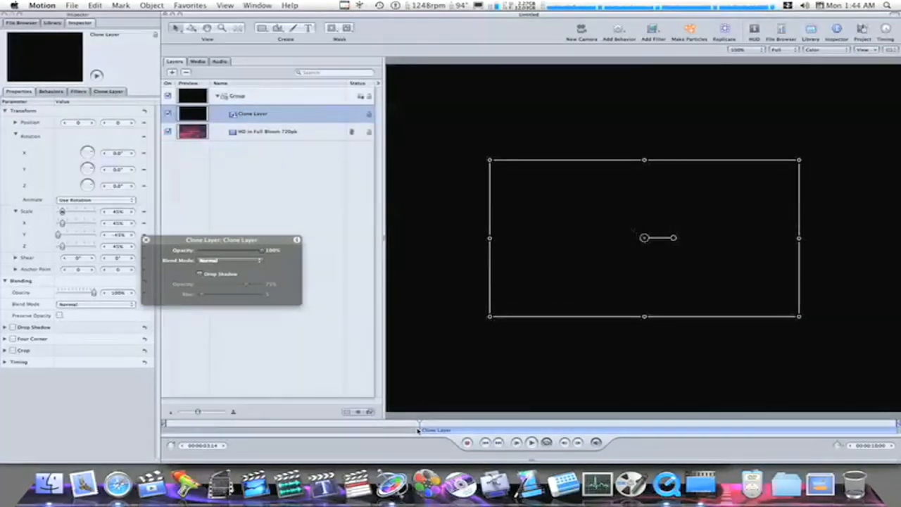
- Move the flipped clone down in the Canvas so its top edge meets the original clip's bottom
{"action": "left_click", "coordinate": [280, 133]}
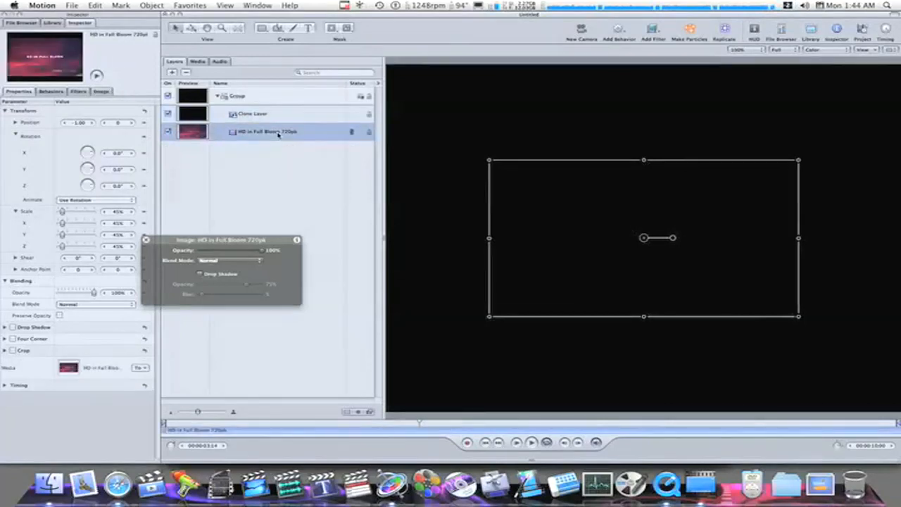
{"action": "left_click", "coordinate": [252, 112]}
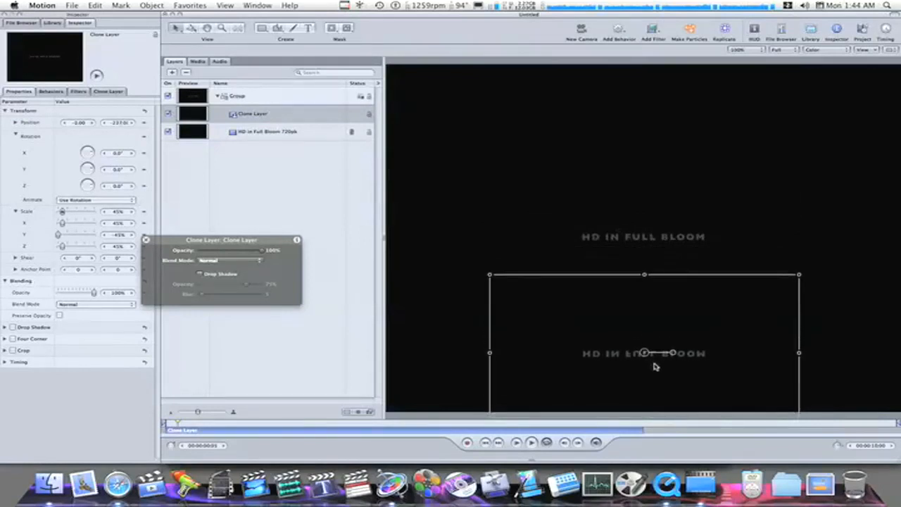
{"action": "left_click_drag", "start_coordinate": [643, 352], "coordinate": [649, 377]}
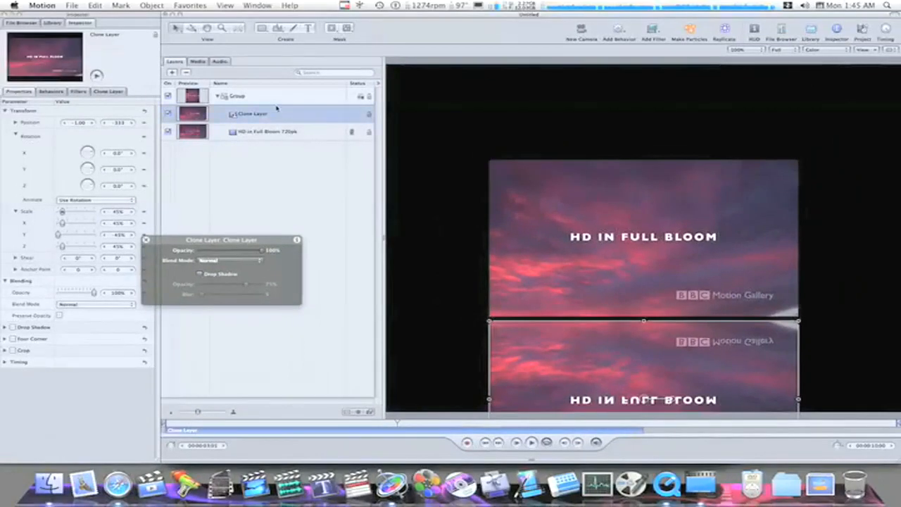
- Draw a white rectangle over the reflected clone in the lower part of the frame
{"action": "left_click", "coordinate": [237, 96]}
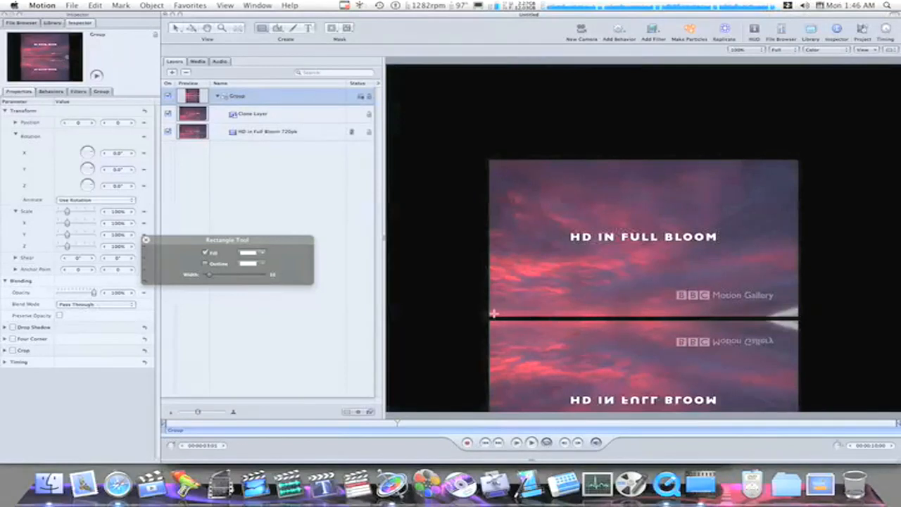
{"action": "left_click_drag", "start_coordinate": [476, 307], "coordinate": [616, 383]}
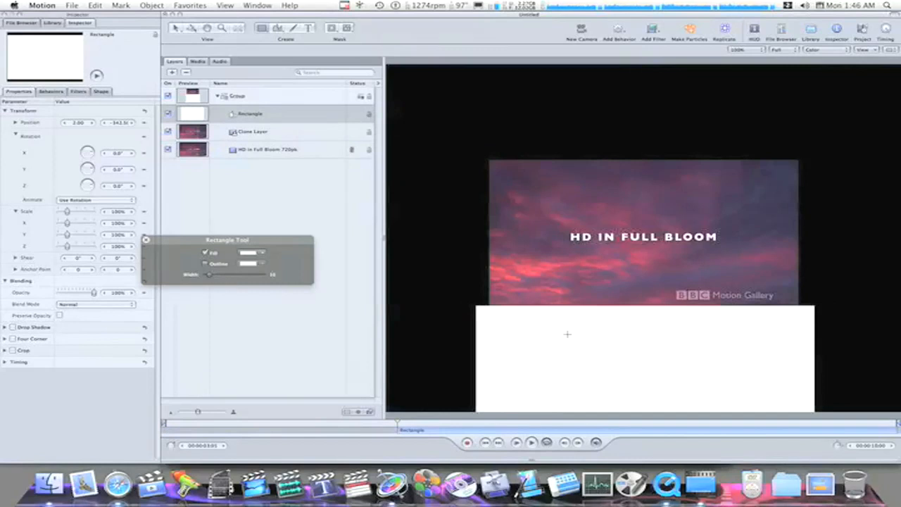
{"action": "left_click", "coordinate": [101, 91]}
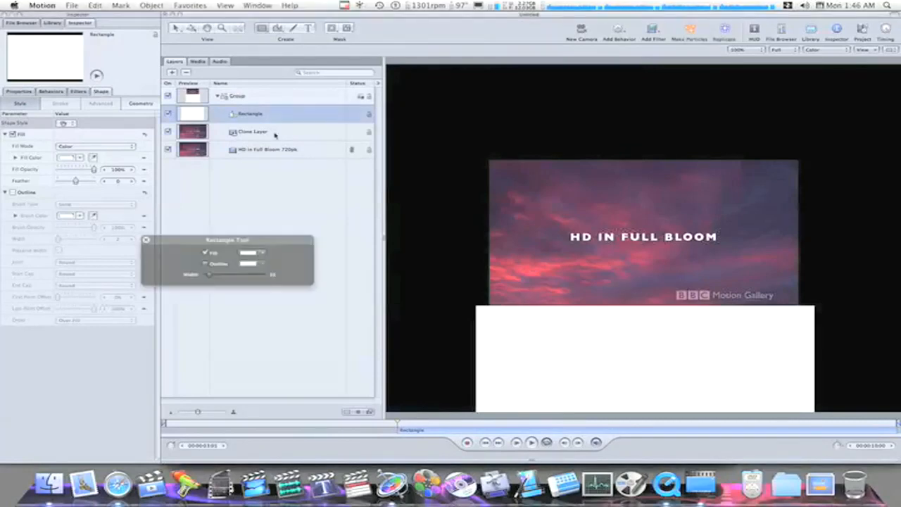
- Add an image mask to the Clone Layer with Luminance as its source channel
{"action": "left_click", "coordinate": [253, 131]}
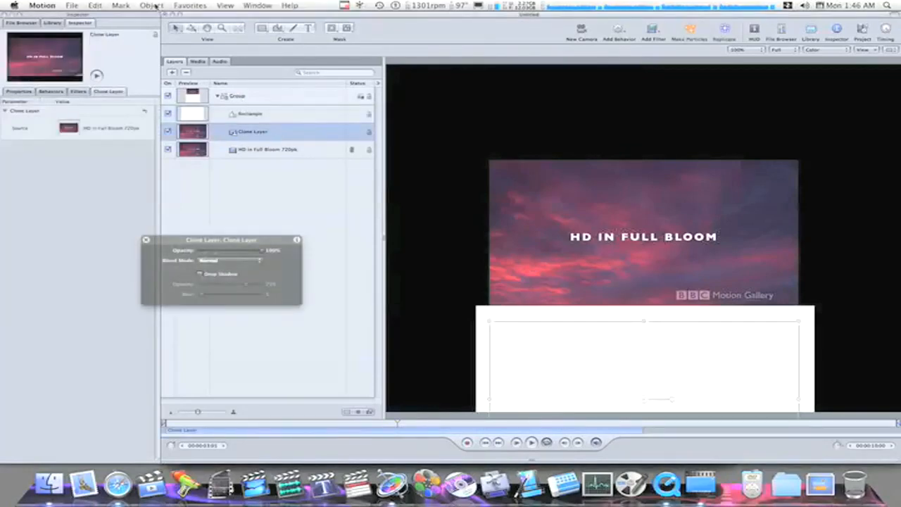
{"action": "left_click", "coordinate": [149, 6]}
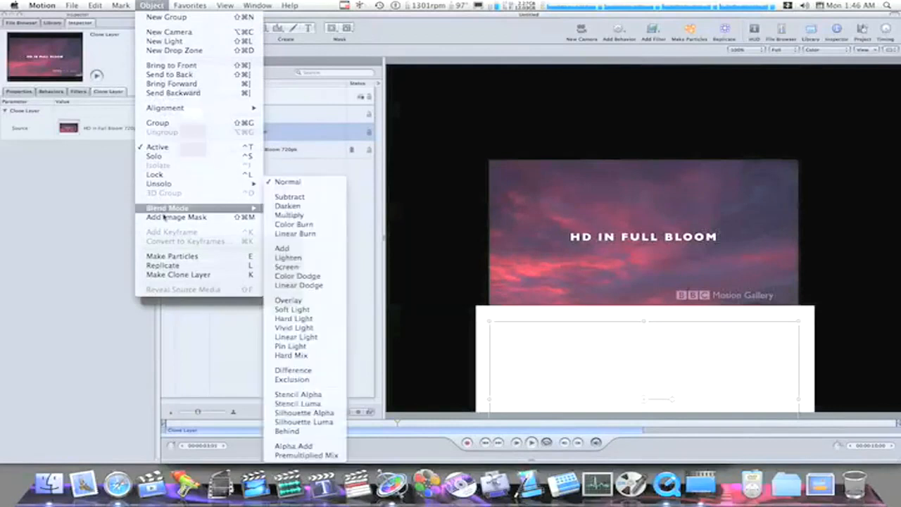
{"action": "left_click", "coordinate": [175, 217]}
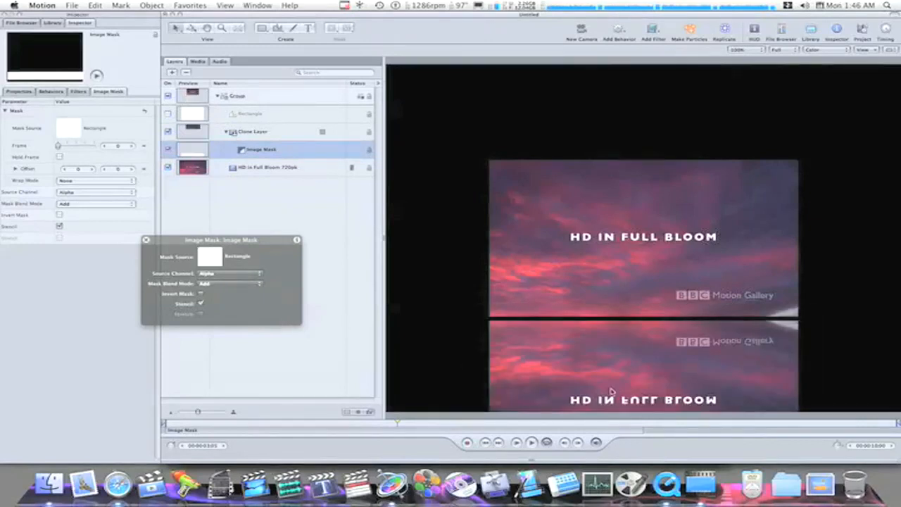
{"action": "mouse_move", "coordinate": [632, 370]}
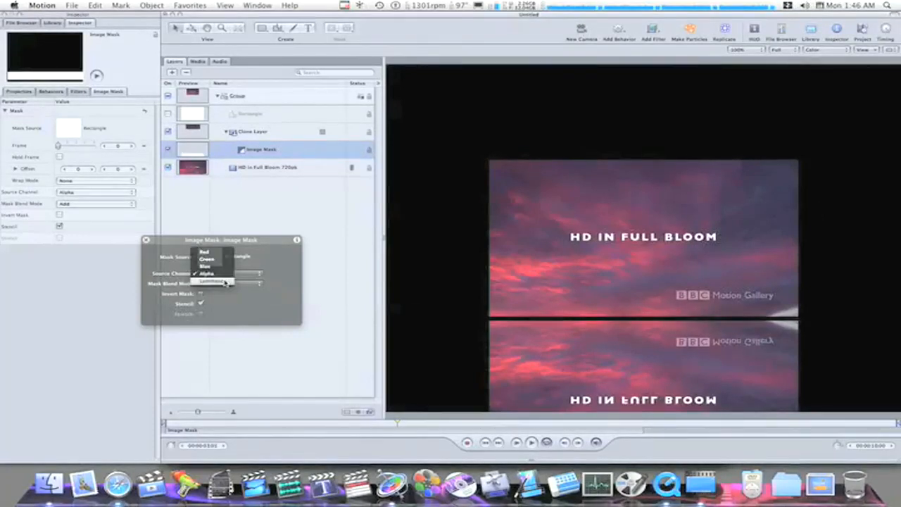
{"action": "left_click", "coordinate": [212, 280]}
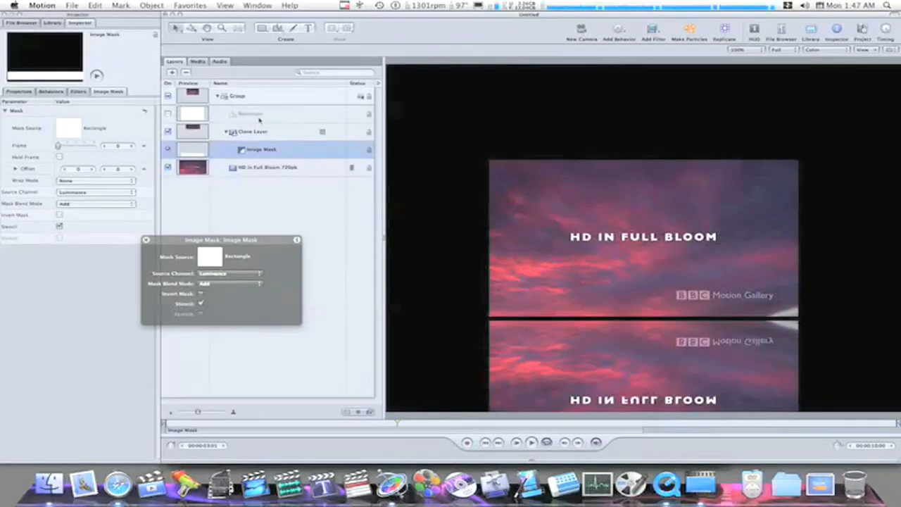
- Change the Rectangle's Fill Mode from solid colour to Gradient in the Shape tab
{"action": "left_click", "coordinate": [251, 112]}
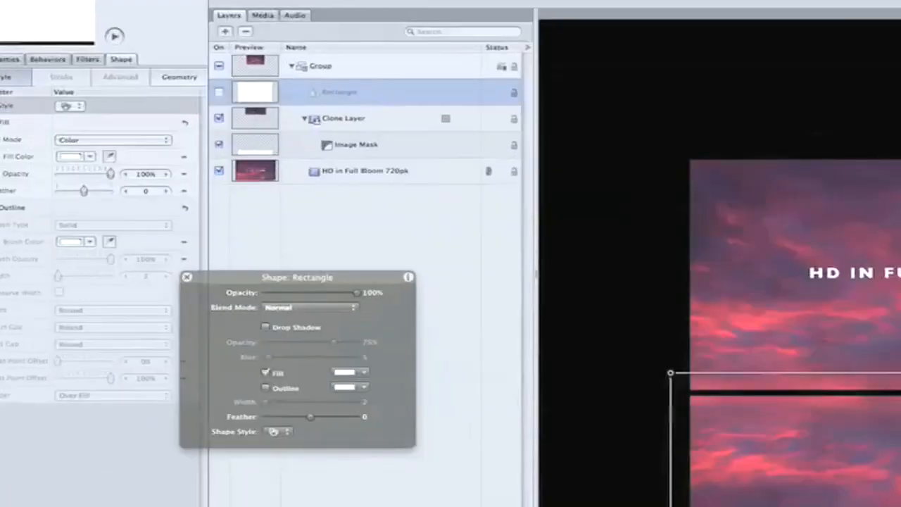
{"action": "left_click", "coordinate": [110, 140]}
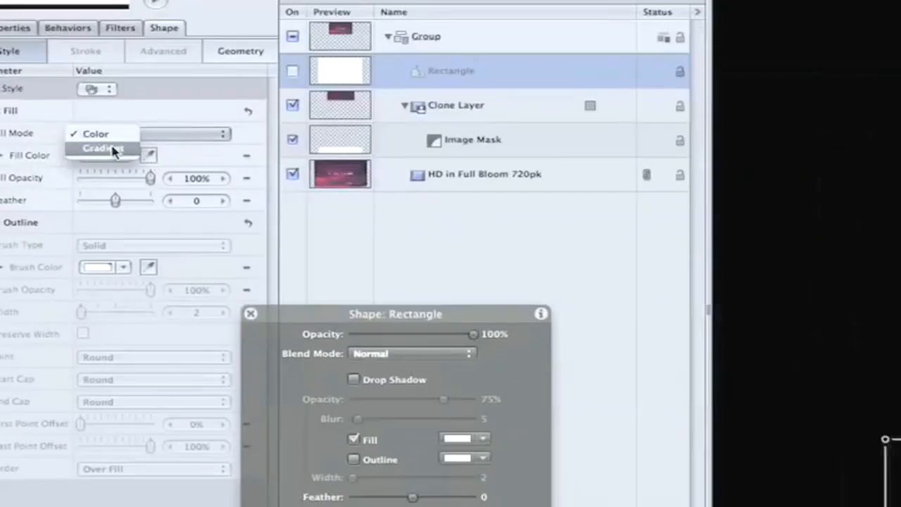
{"action": "left_click", "coordinate": [101, 147]}
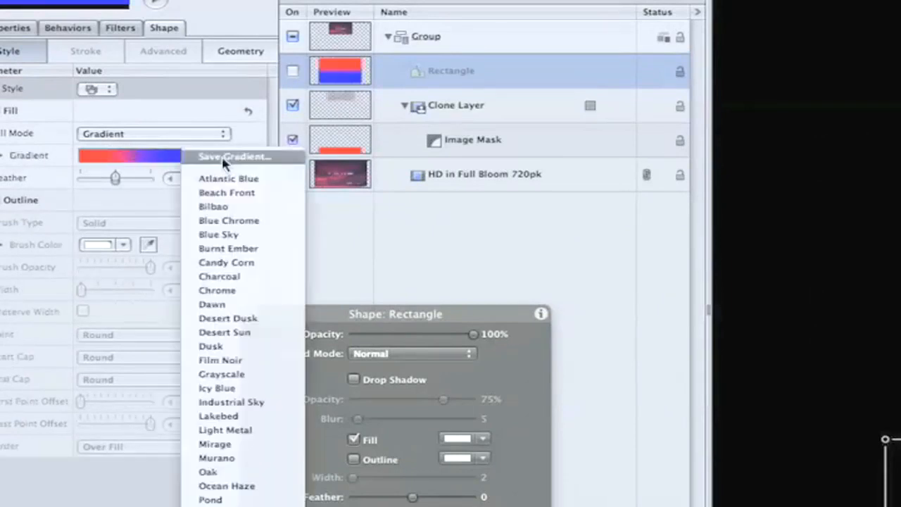
{"action": "mouse_move", "coordinate": [220, 360]}
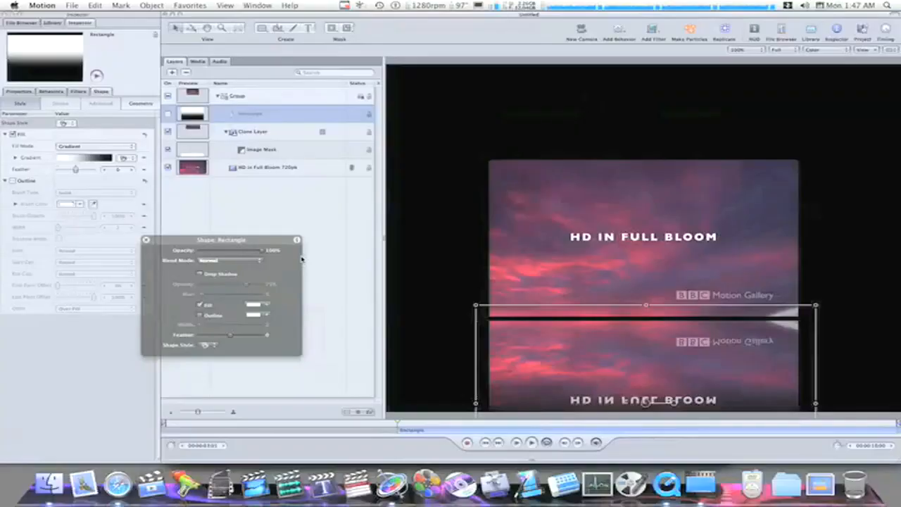
{"action": "mouse_move", "coordinate": [518, 304]}
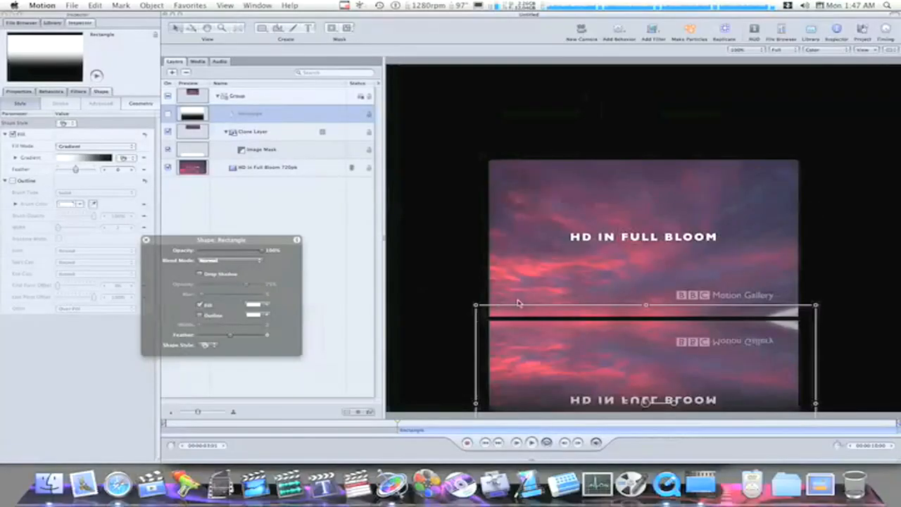
{"action": "mouse_move", "coordinate": [632, 405]}
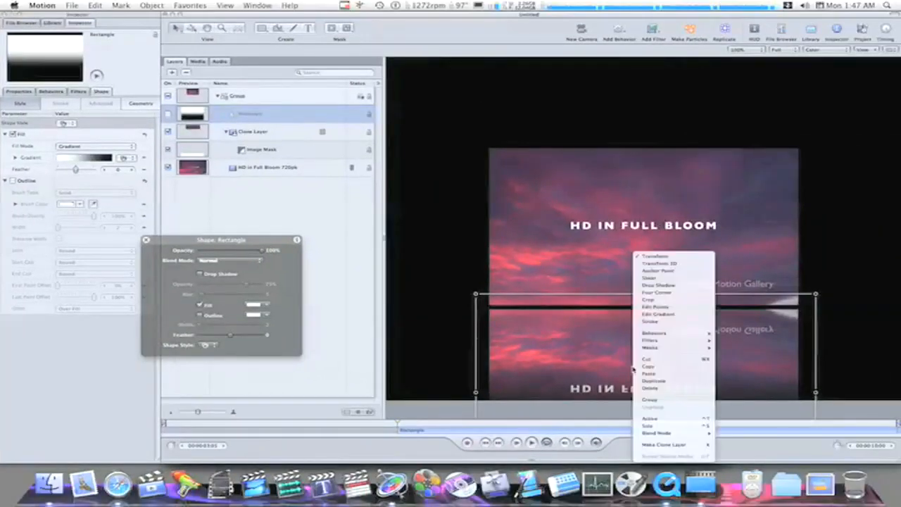
{"action": "mouse_move", "coordinate": [659, 314]}
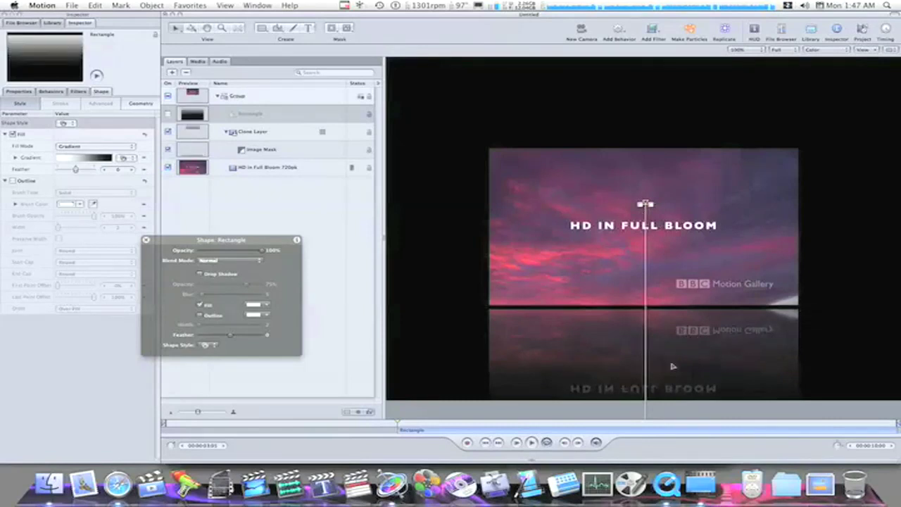
{"action": "mouse_move", "coordinate": [318, 99]}
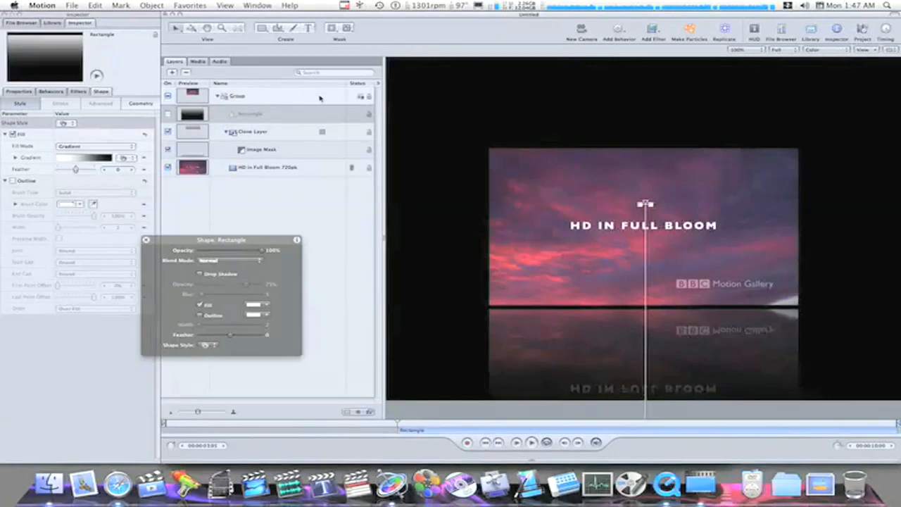
- Rotate the Group back in 3D space with the 3D transform tool
{"action": "left_click", "coordinate": [236, 96]}
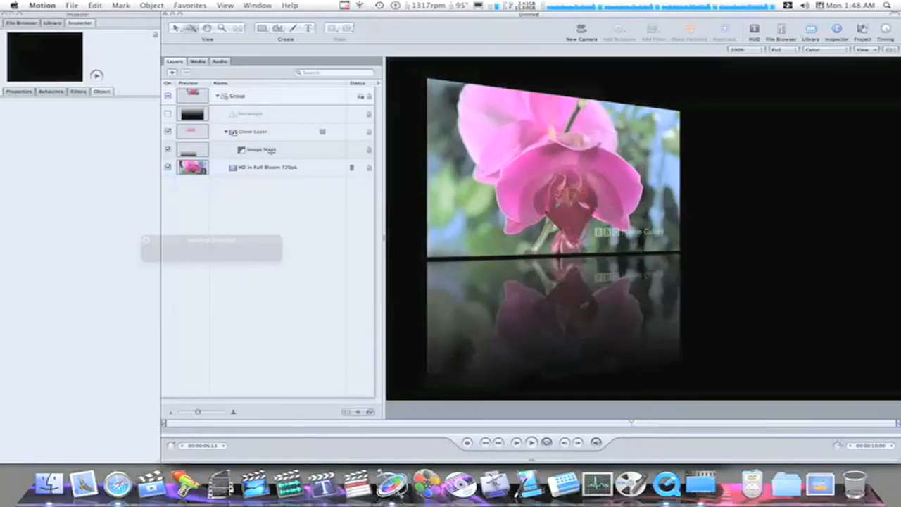
- Select the image mask and Clone Layer while previewing later orchid footage with its reflection
{"action": "left_click", "coordinate": [260, 149]}
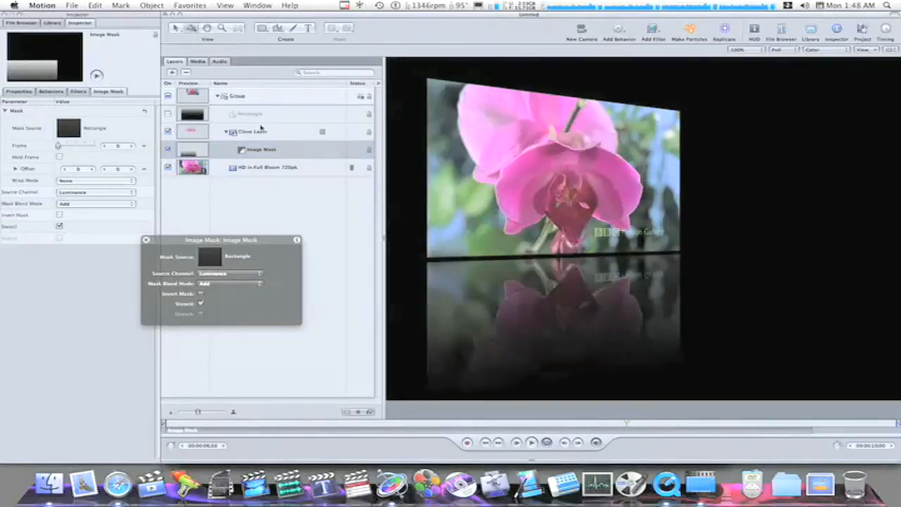
{"action": "left_click", "coordinate": [252, 132]}
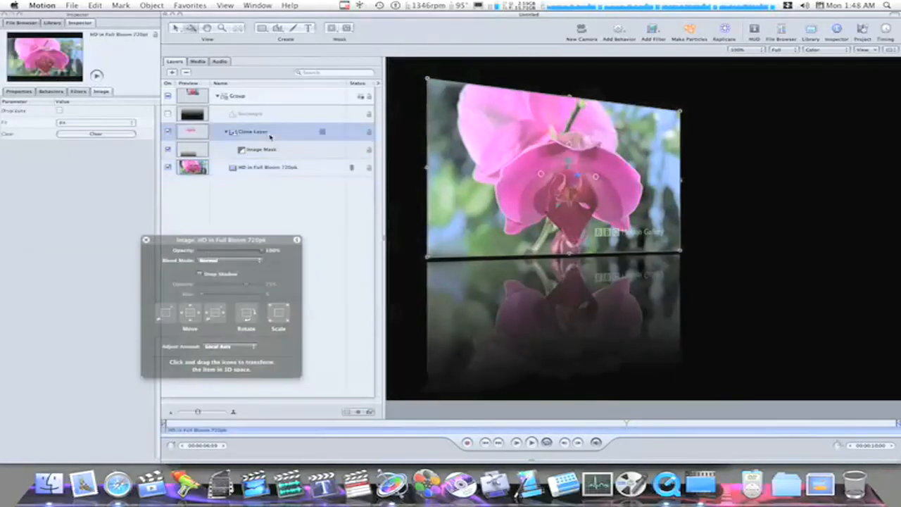
{"action": "left_click", "coordinate": [254, 133]}
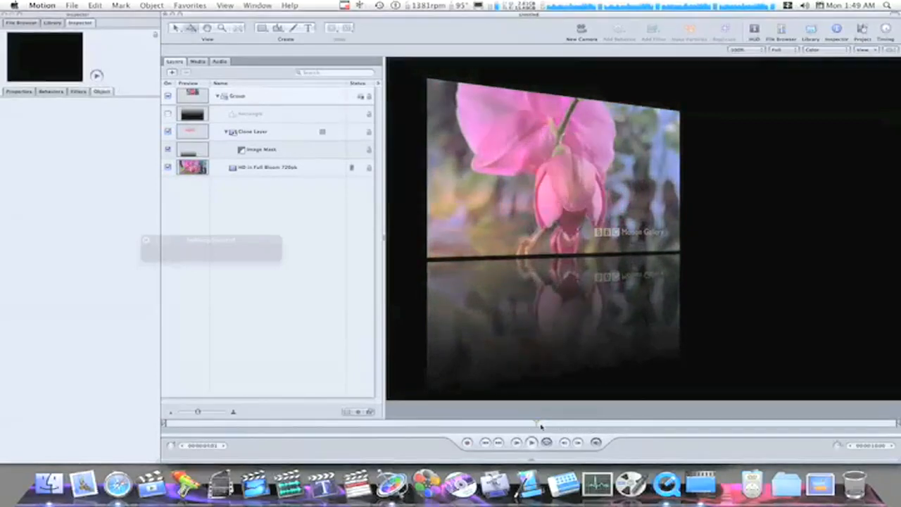
- Select the whole Group and show its 3D transform controls
{"action": "left_click", "coordinate": [535, 439]}
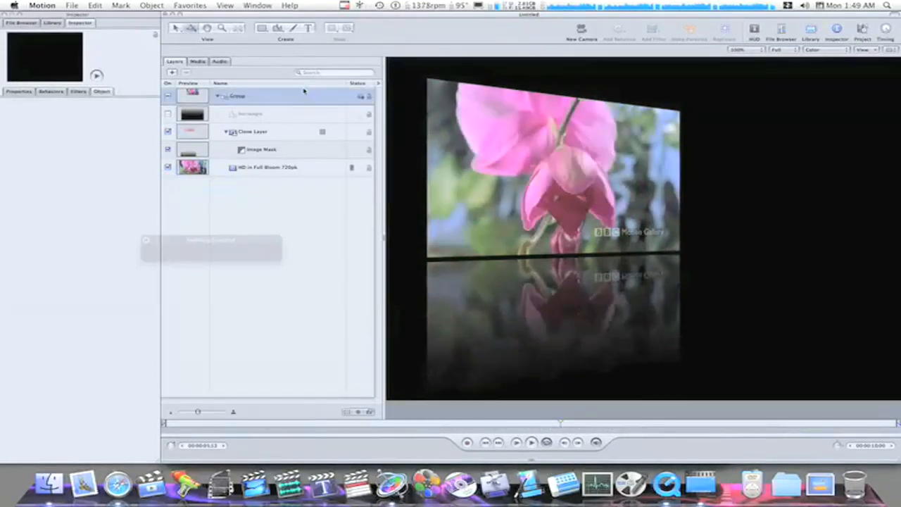
{"action": "left_click", "coordinate": [239, 96]}
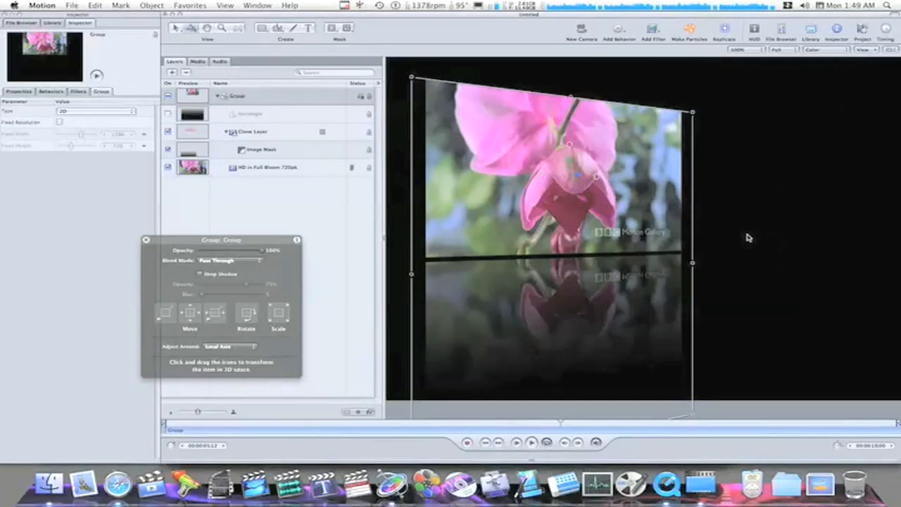
{"action": "mouse_move", "coordinate": [573, 208]}
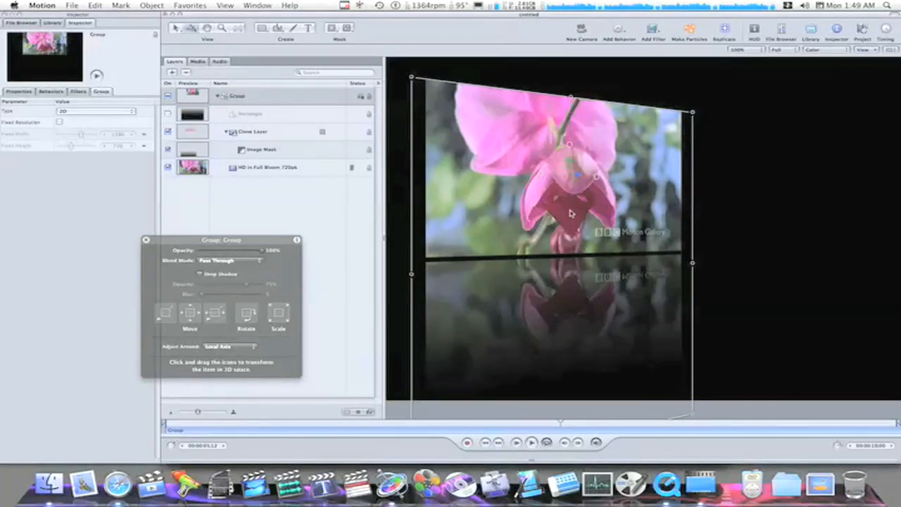
{"action": "mouse_move", "coordinate": [613, 320]}
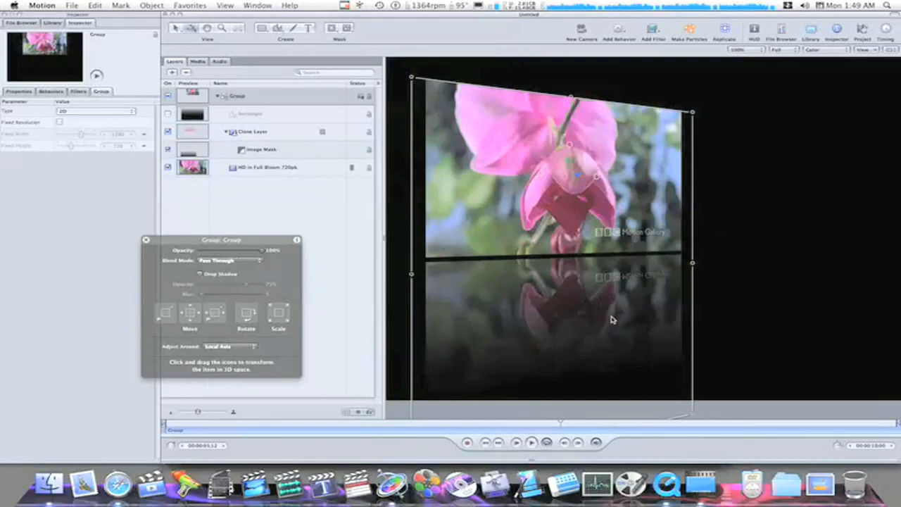